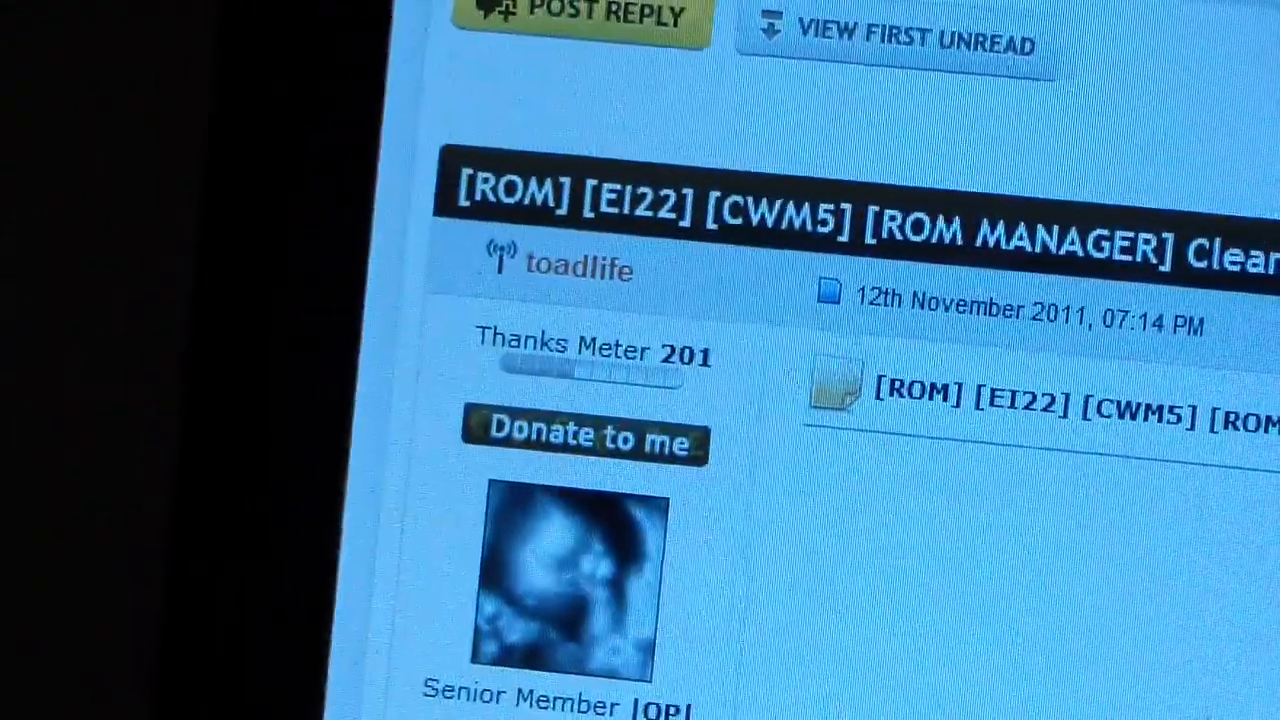
Download the full CleanGB Build 16 ROM zip from the thread's Download section
{"action": "scroll", "scroll_direction": "down", "scroll_amount": 3}
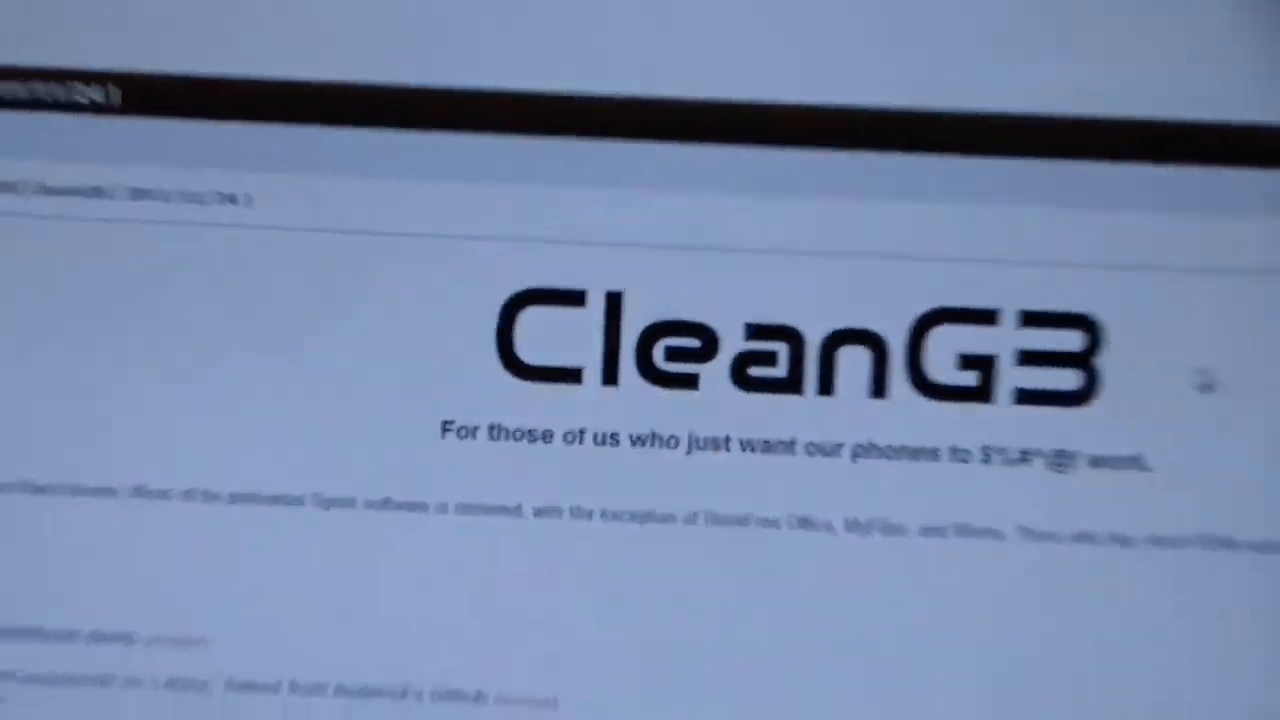
{"action": "scroll", "scroll_direction": "down", "scroll_amount": 3}
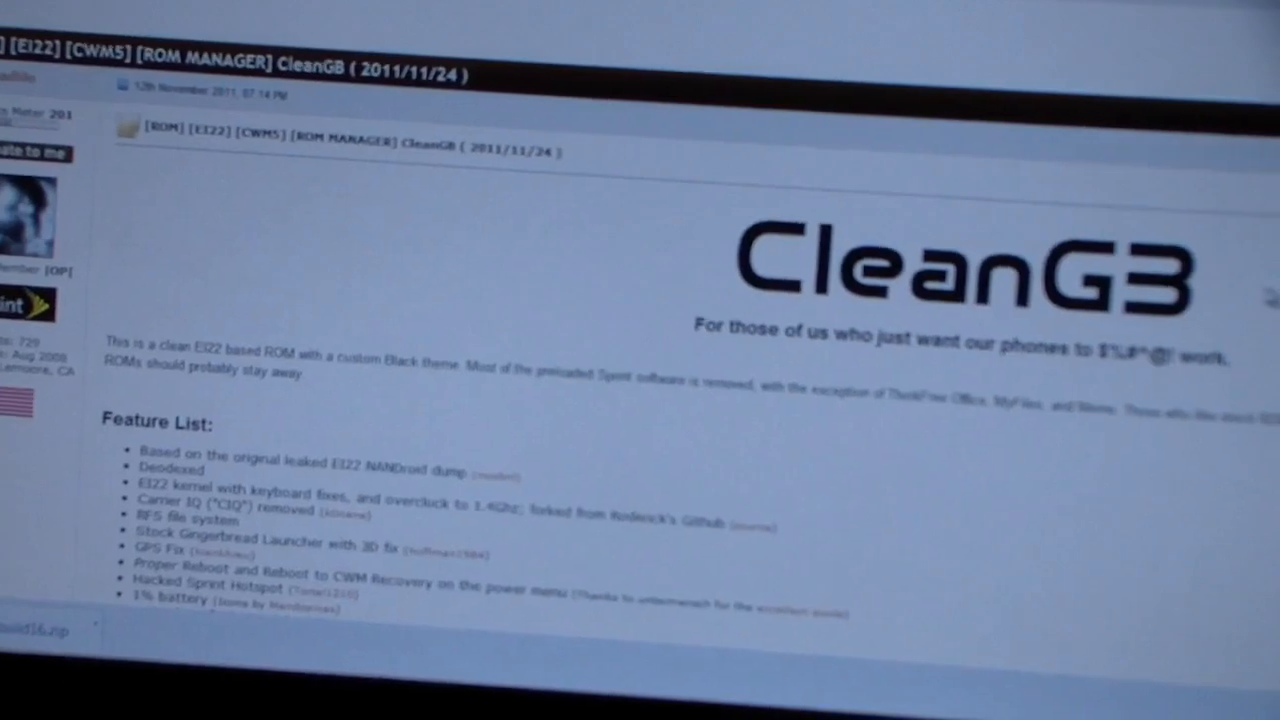
{"action": "scroll", "scroll_direction": "down", "scroll_amount": 3}
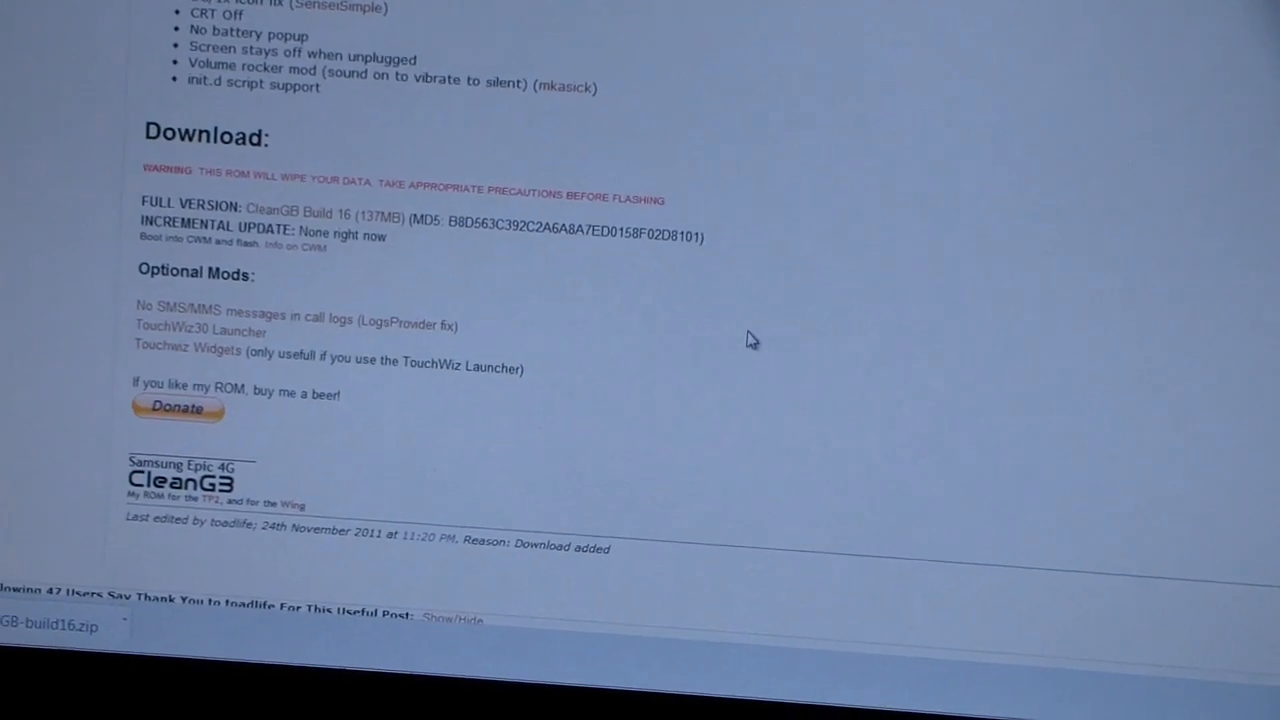
{"action": "scroll", "scroll_direction": "down", "scroll_amount": 3}
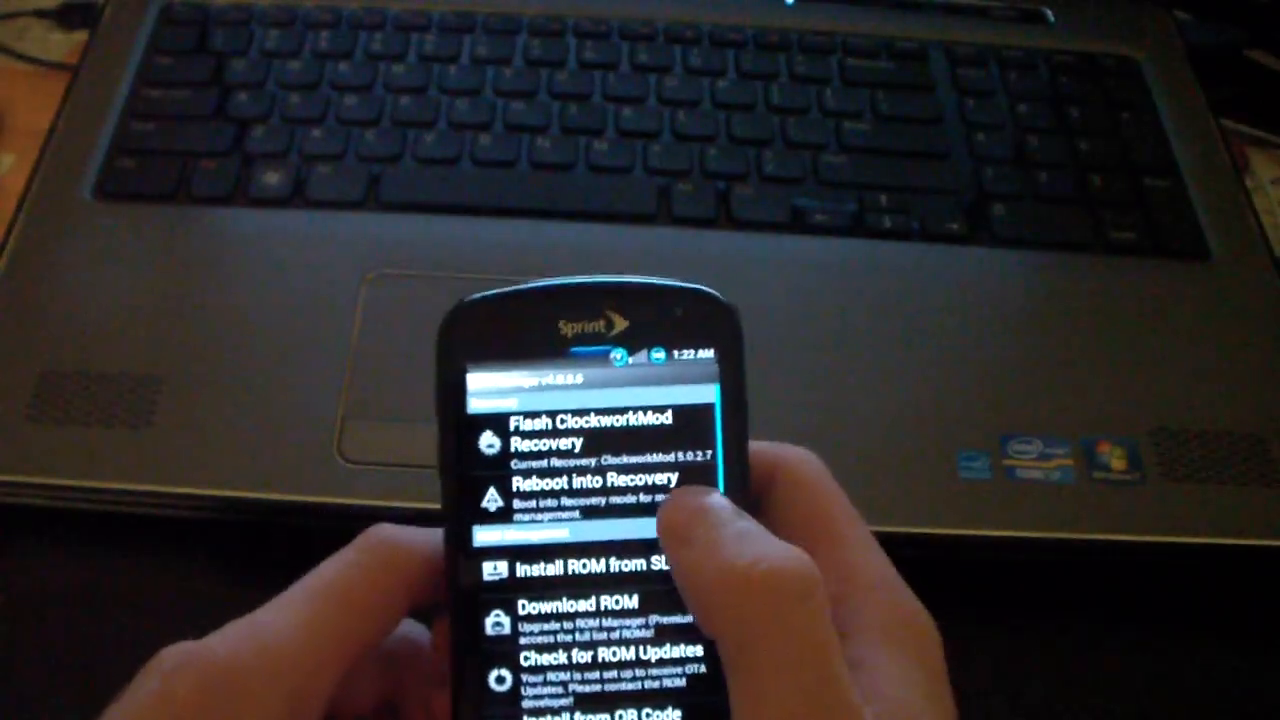
Request a reboot into ClockworkMod Recovery, bringing up the confirmation prompt
{"action": "left_click", "coordinate": [596, 490]}
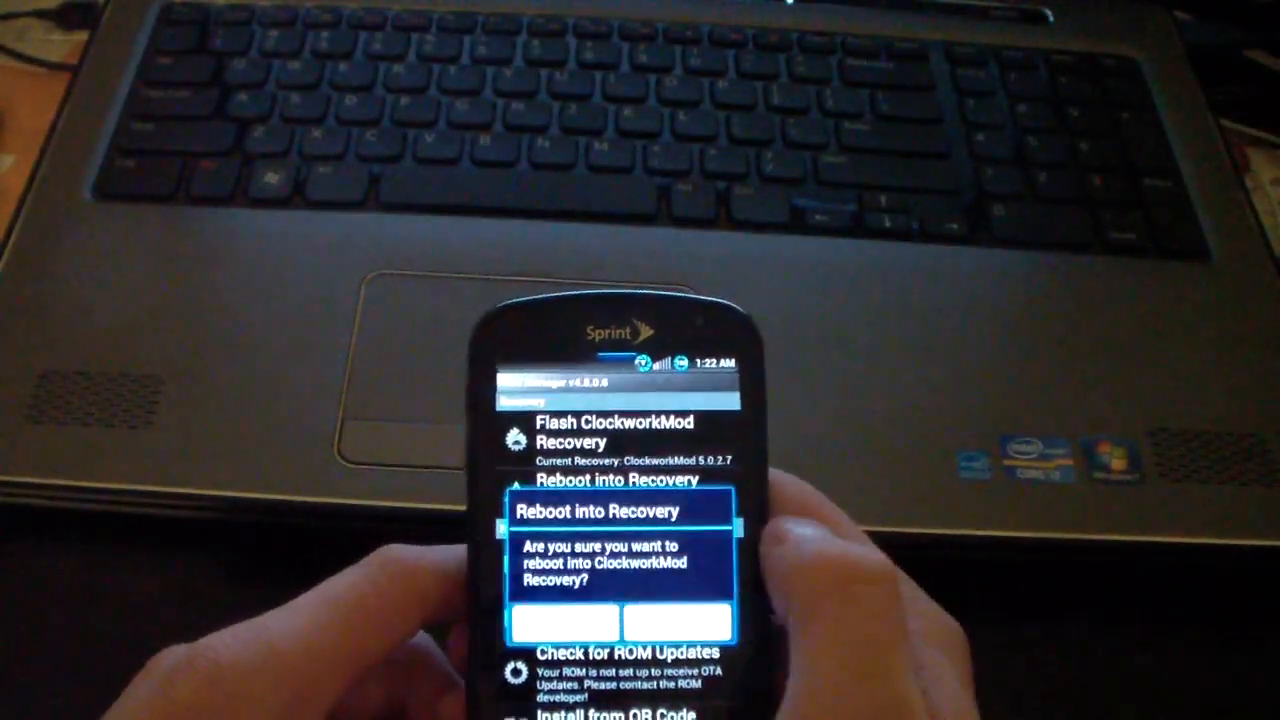